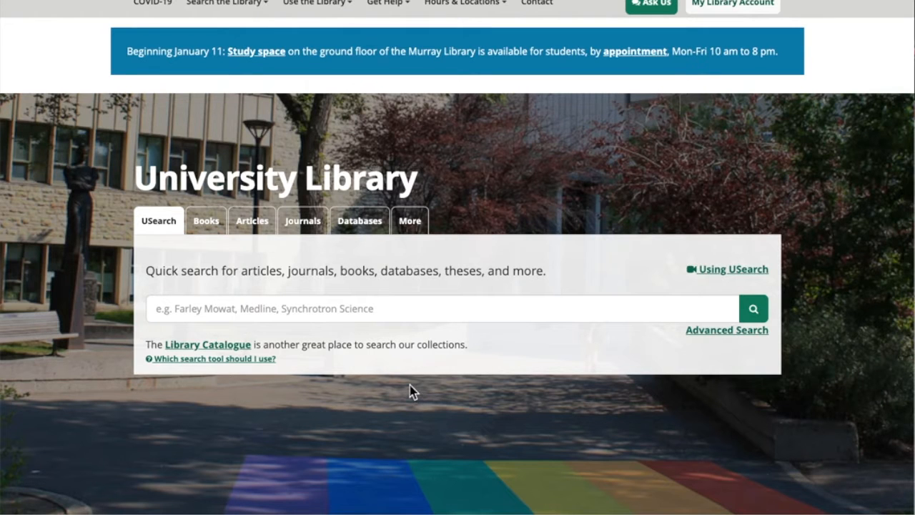
pyautogui.moveTo(365, 314)
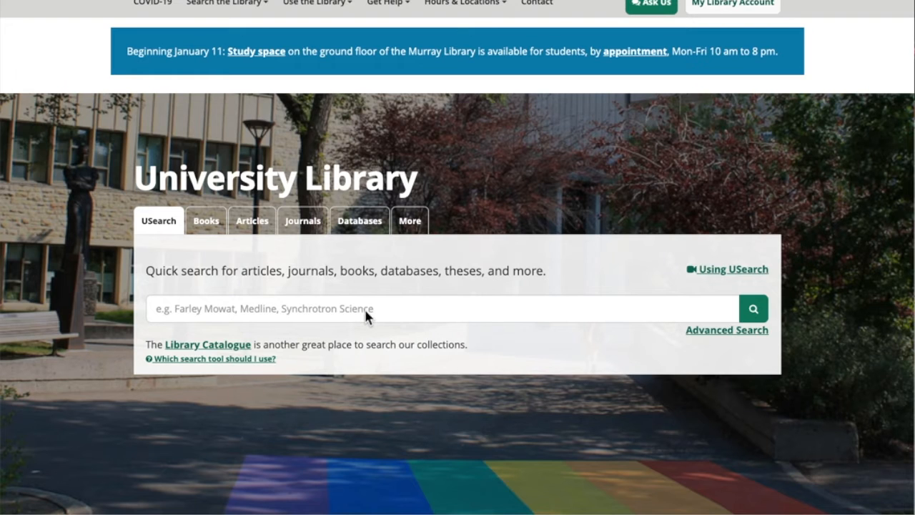
pyautogui.moveTo(362, 307)
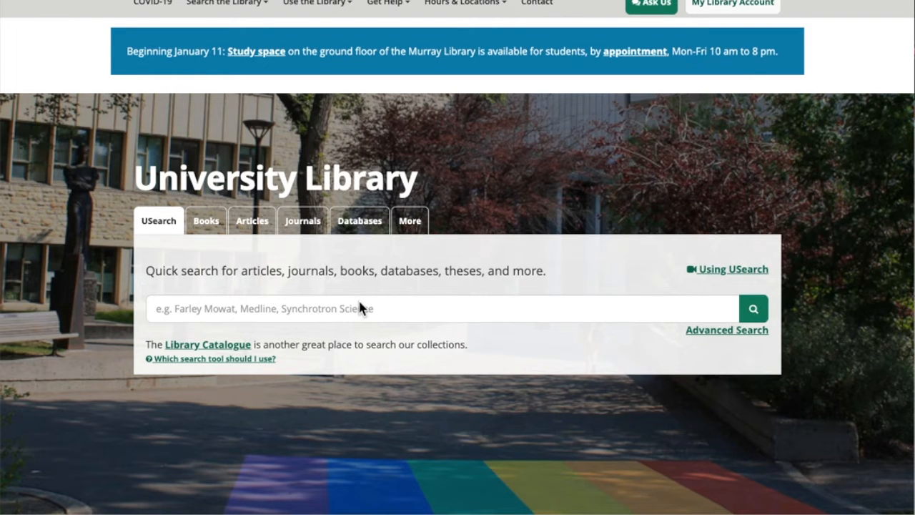
pyautogui.moveTo(356, 274)
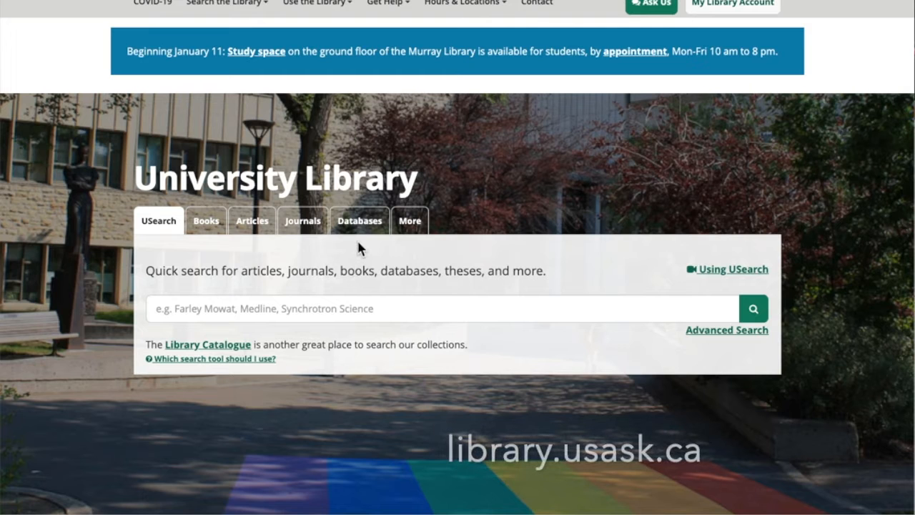
pyautogui.moveTo(367, 228)
pyautogui.write('naxos music library')
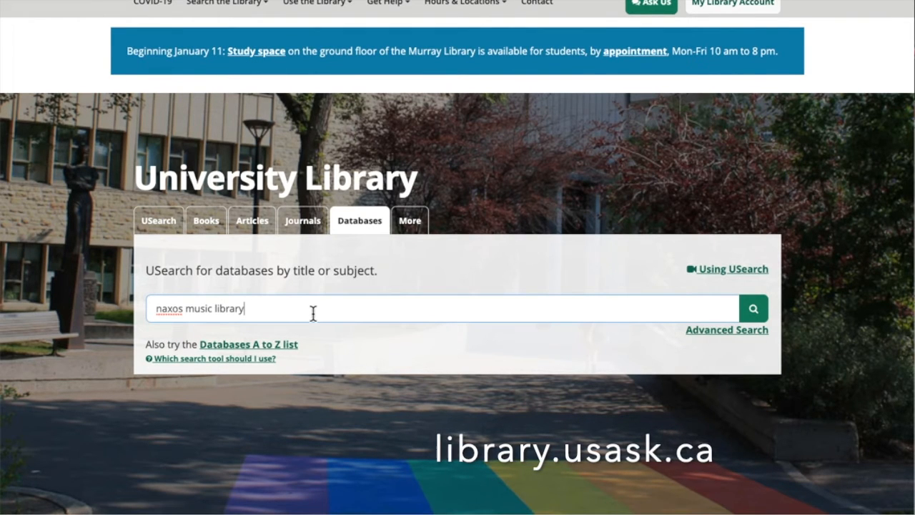
# - Search USearch for Naxos Music Library Jazz and follow its Electronic resource link to the NML Jazz site
pyautogui.click(753, 309)
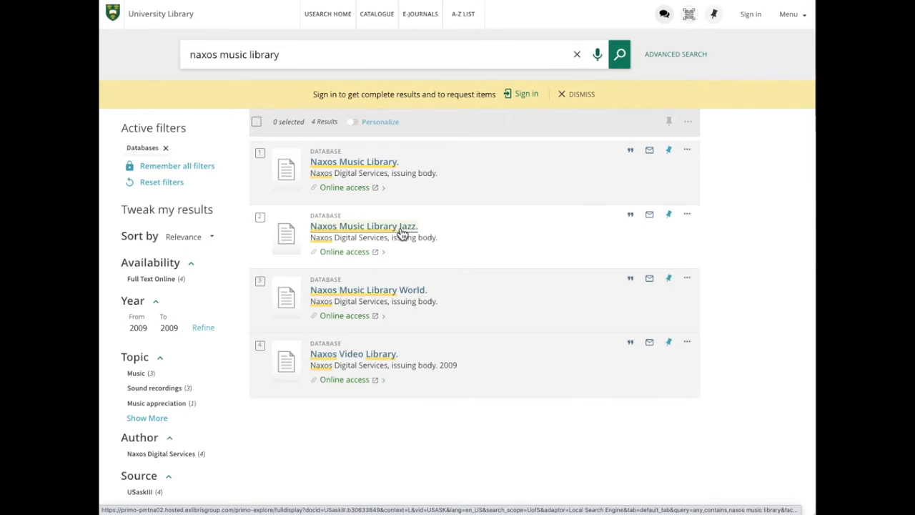
pyautogui.click(363, 226)
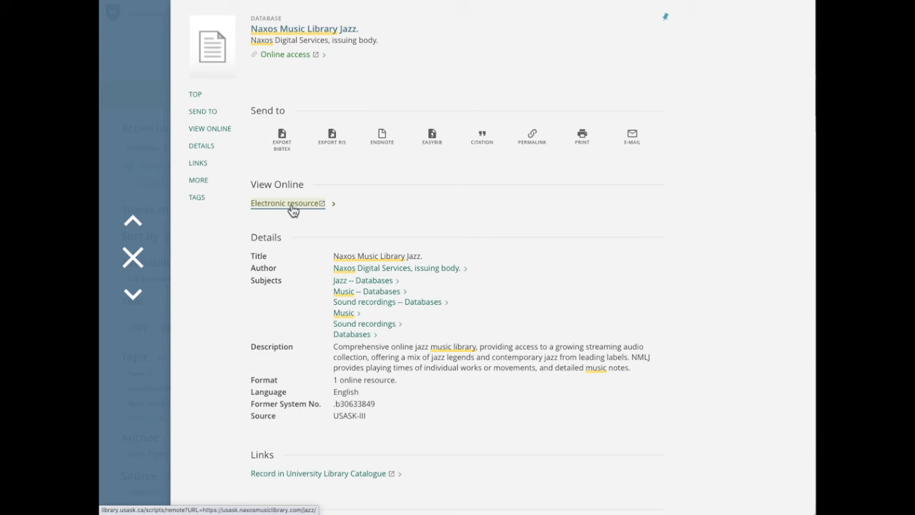
pyautogui.click(286, 203)
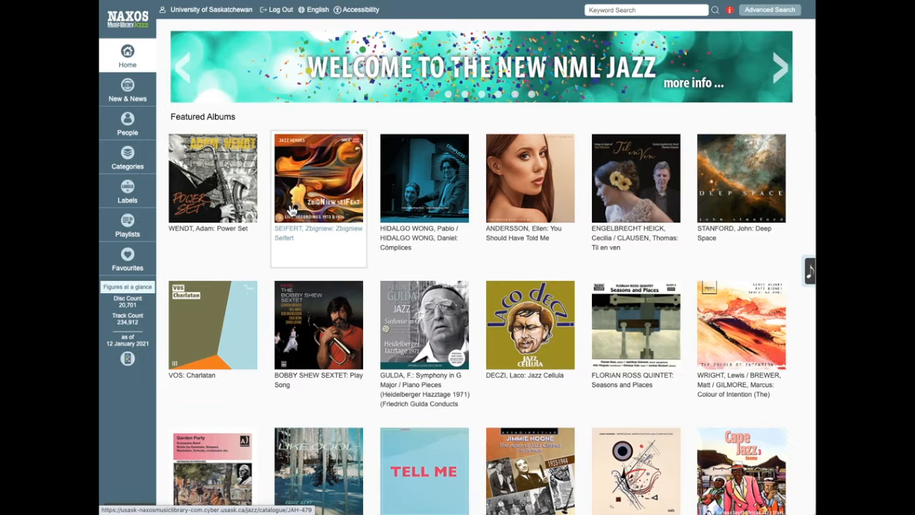
pyautogui.moveTo(268, 125)
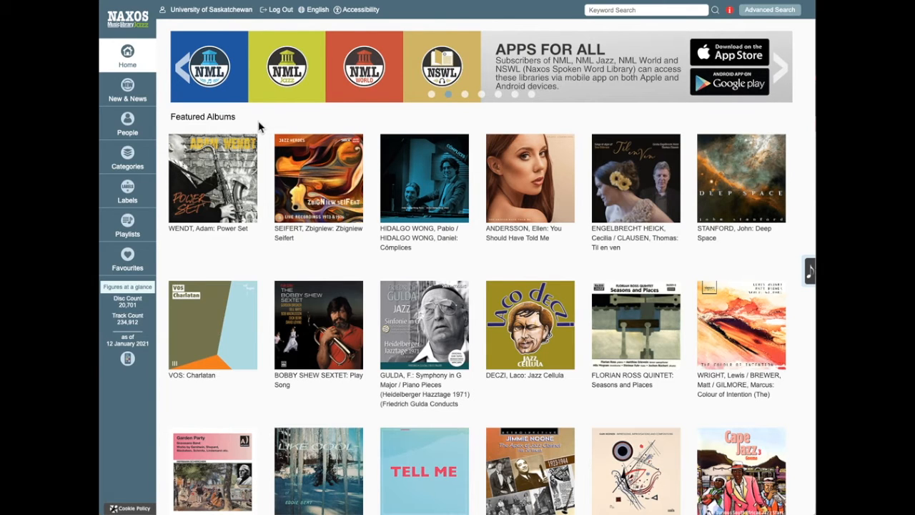
pyautogui.moveTo(246, 10)
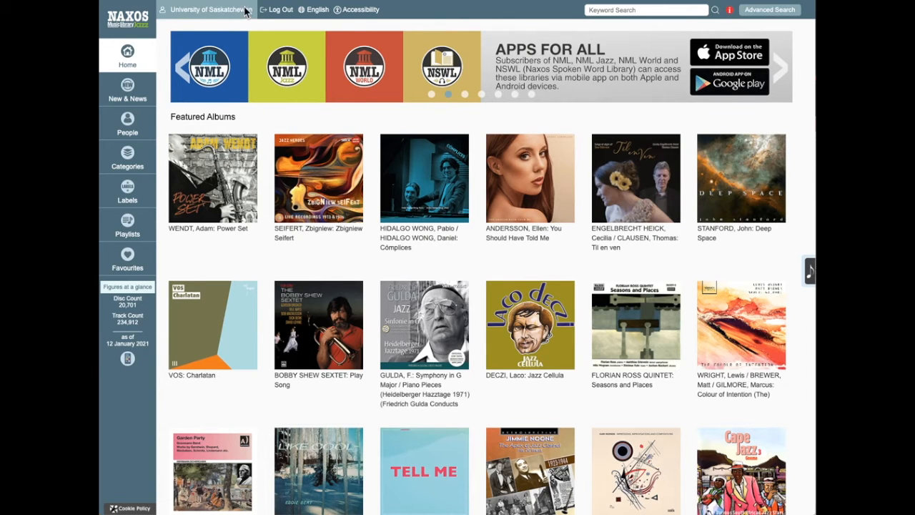
pyautogui.moveTo(221, 20)
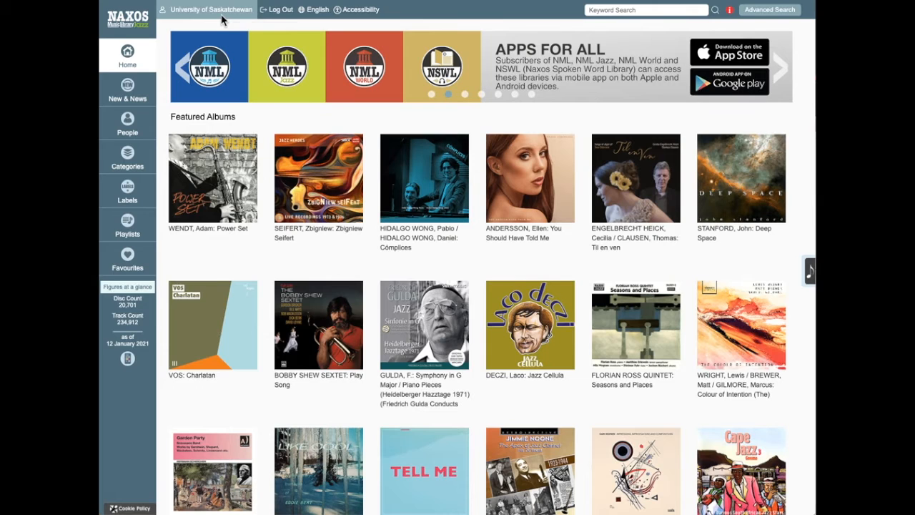
pyautogui.moveTo(210, 9)
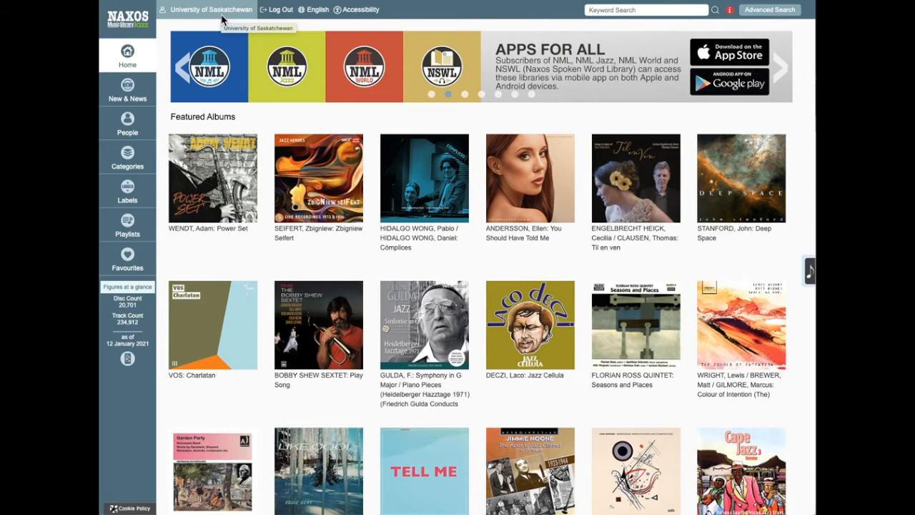
pyautogui.moveTo(413, 125)
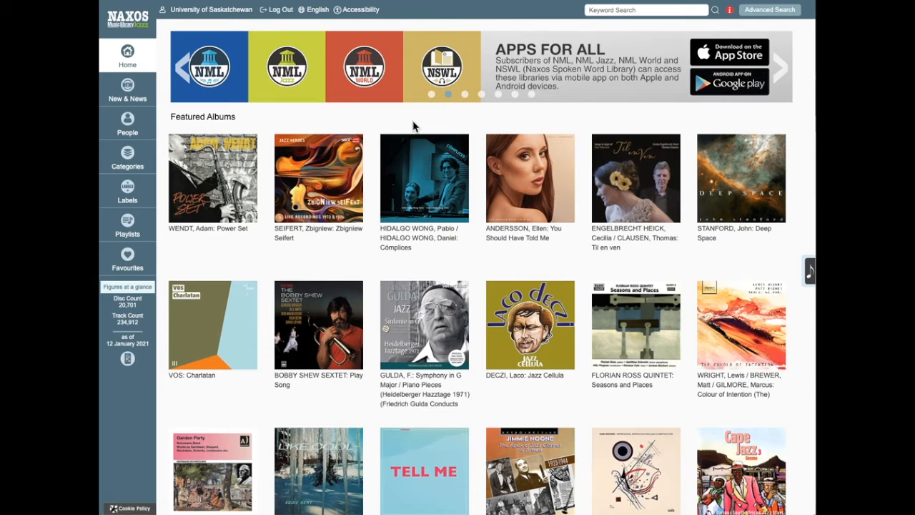
pyautogui.moveTo(619, 24)
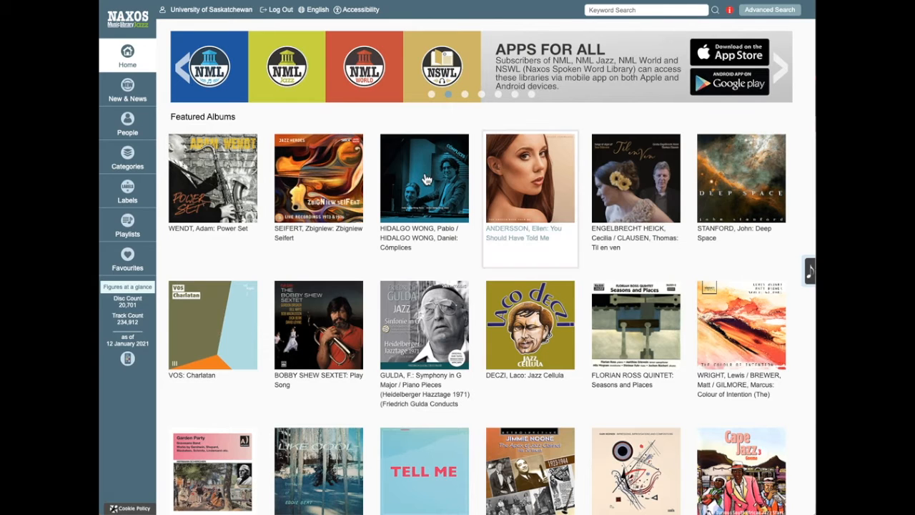
pyautogui.moveTo(197, 269)
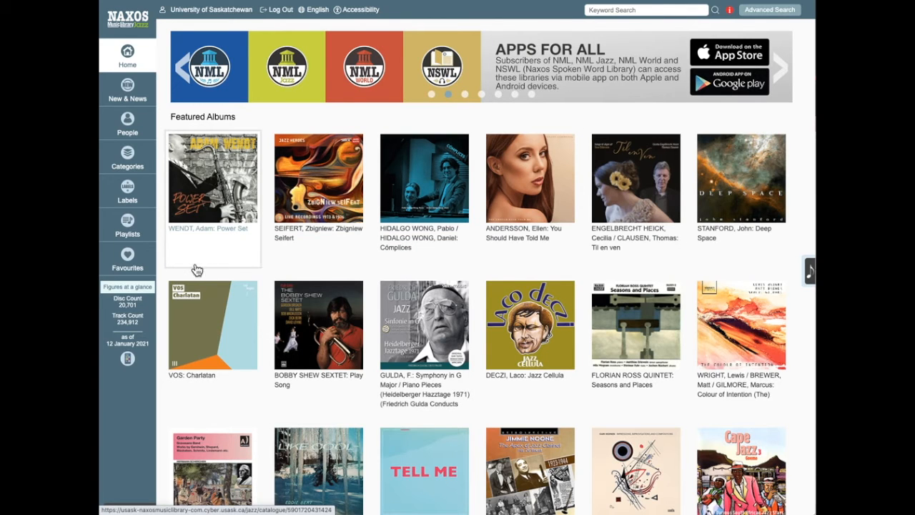
pyautogui.moveTo(178, 245)
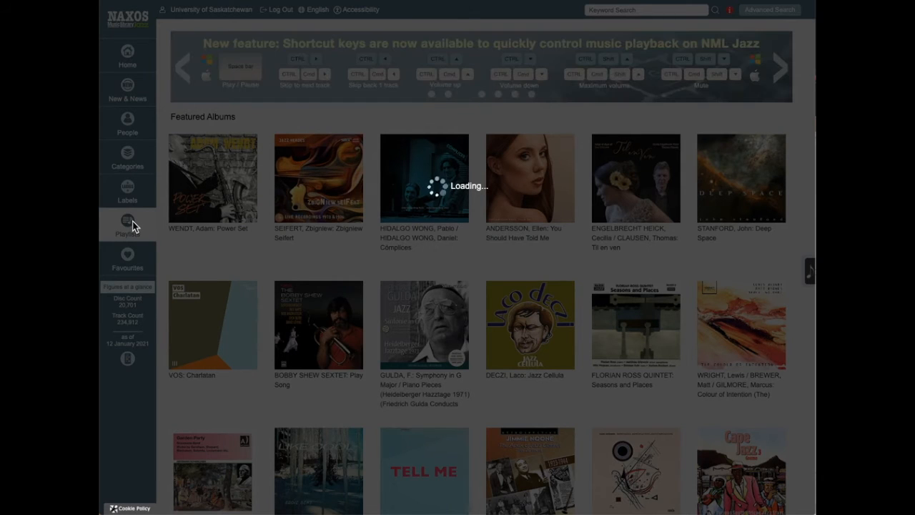
# - Show the university's shared playlists, including the MUS 175.3 Jazz History Survey folder
pyautogui.click(127, 224)
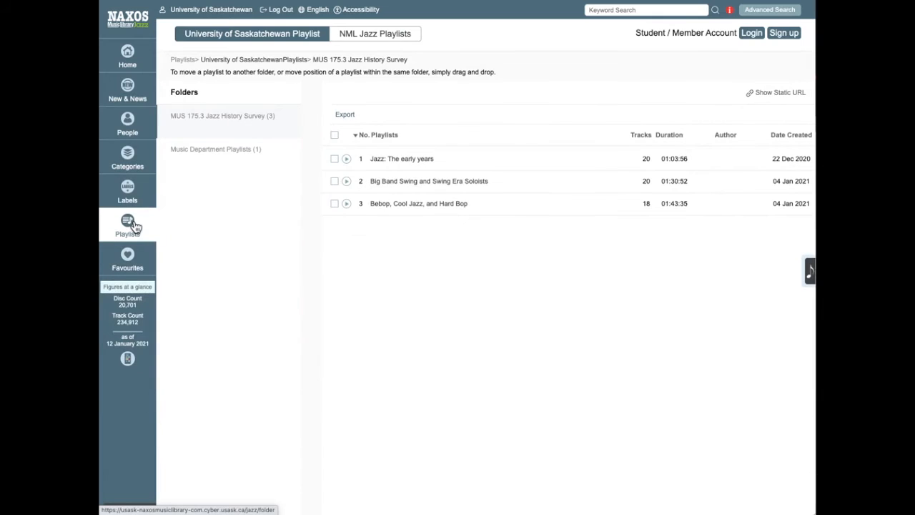
pyautogui.moveTo(136, 225)
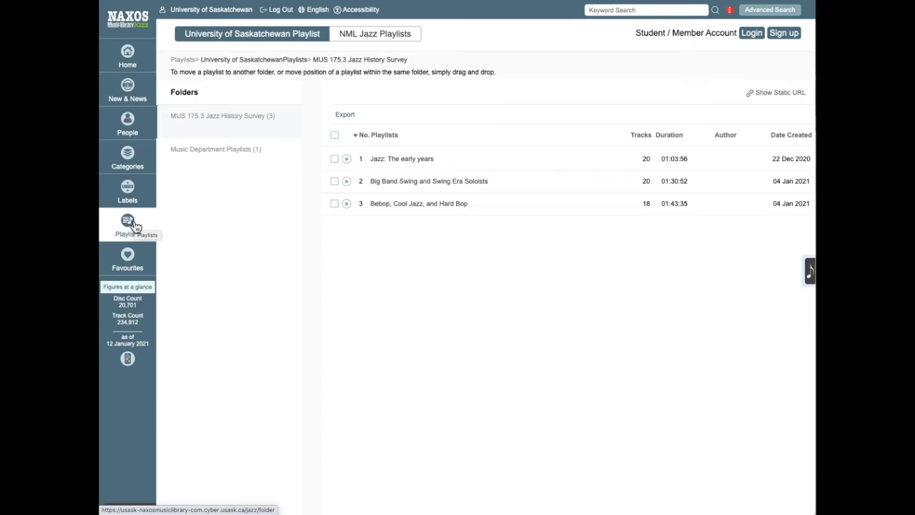
pyautogui.moveTo(240, 233)
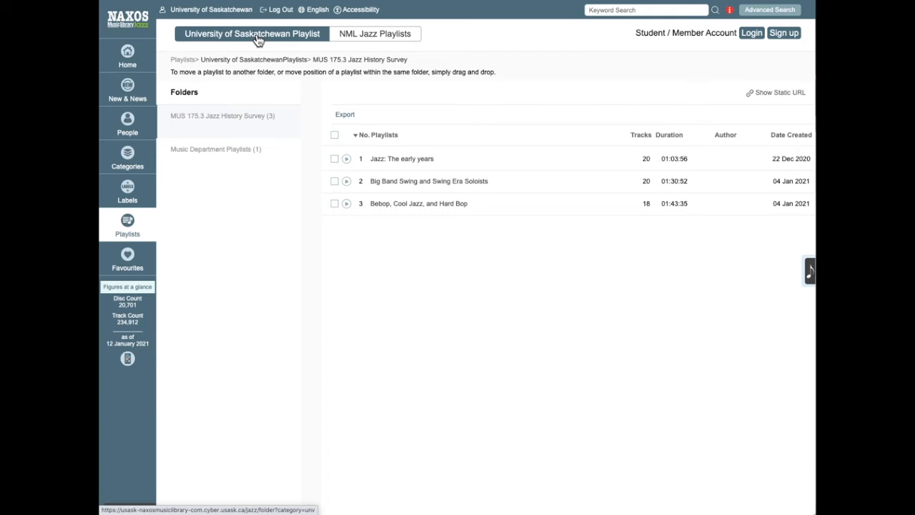
pyautogui.moveTo(226, 127)
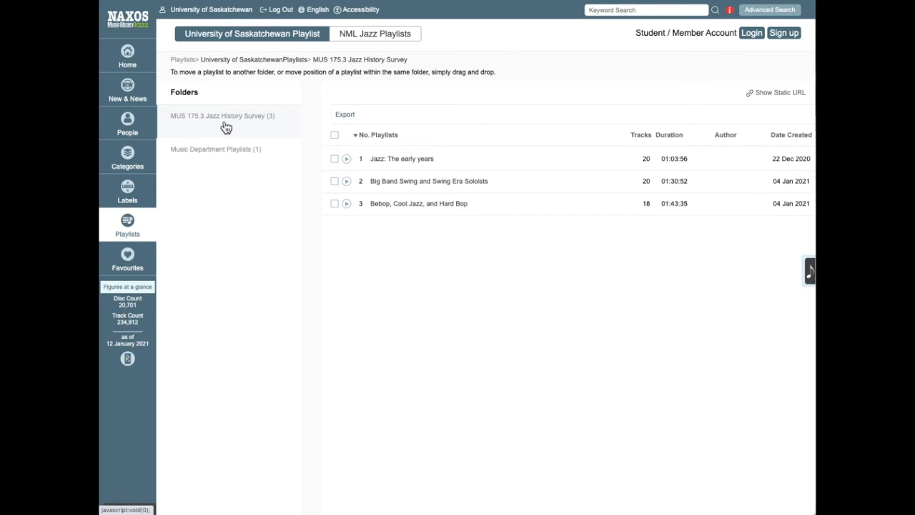
pyautogui.moveTo(418, 213)
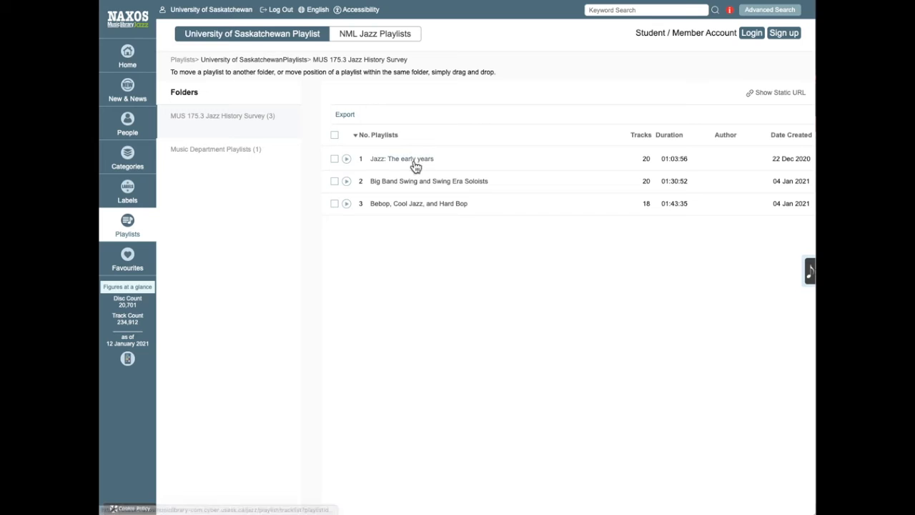
pyautogui.moveTo(650, 169)
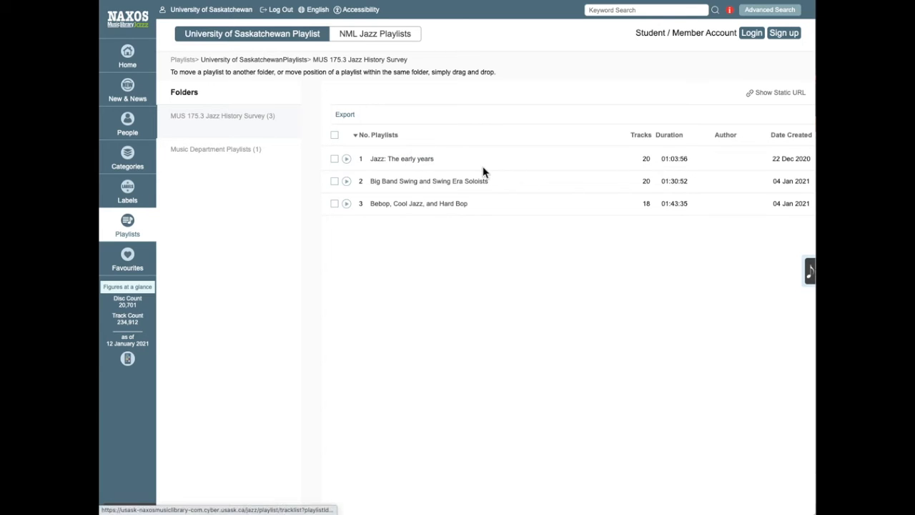
pyautogui.moveTo(403, 158)
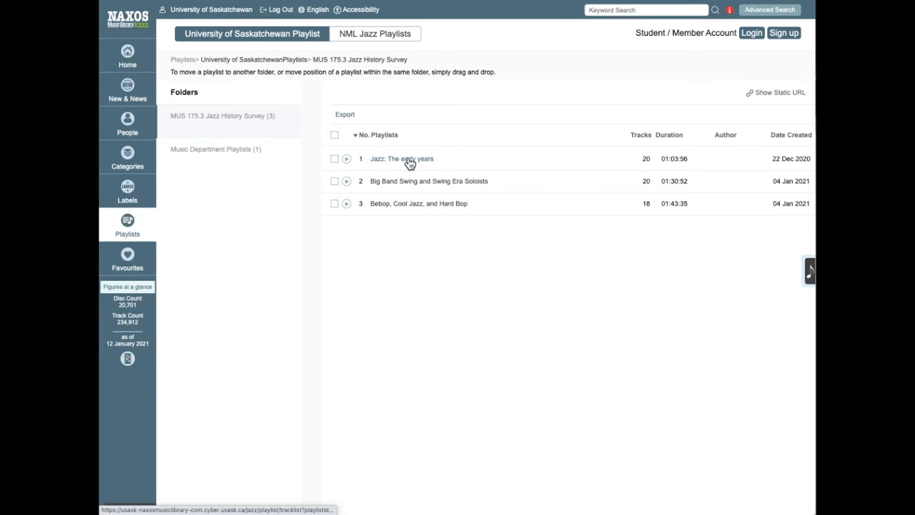
# - Display the 'Jazz: The early years' playlist's 20 tracks, beginning with Tiger Rag
pyautogui.click(402, 158)
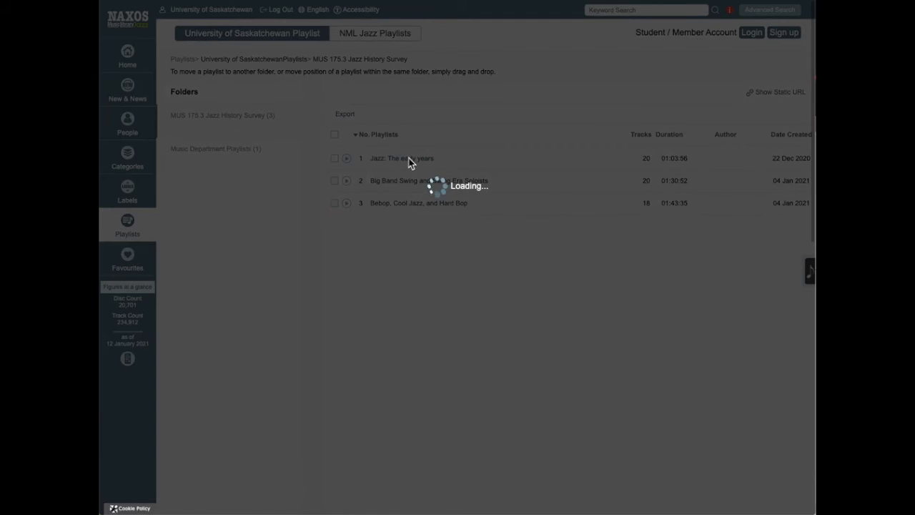
pyautogui.click(401, 159)
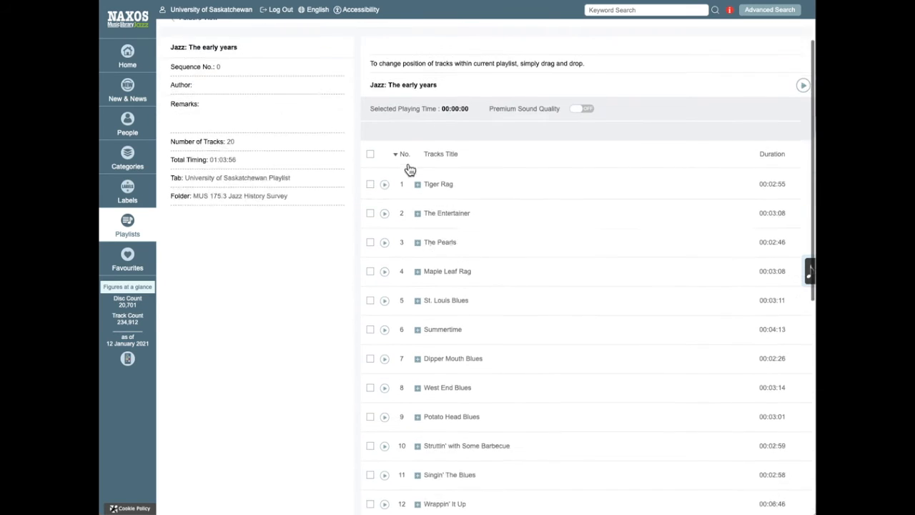
pyautogui.scroll(-3)
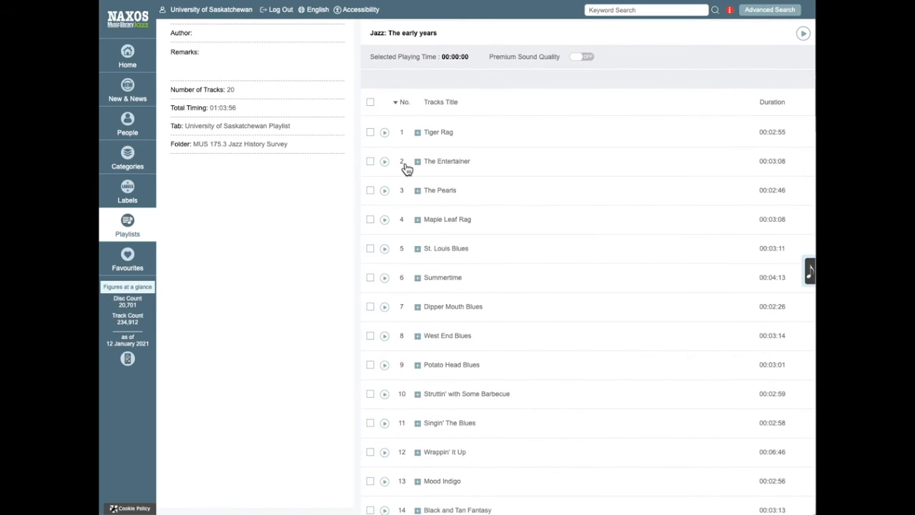
pyautogui.scroll(3)
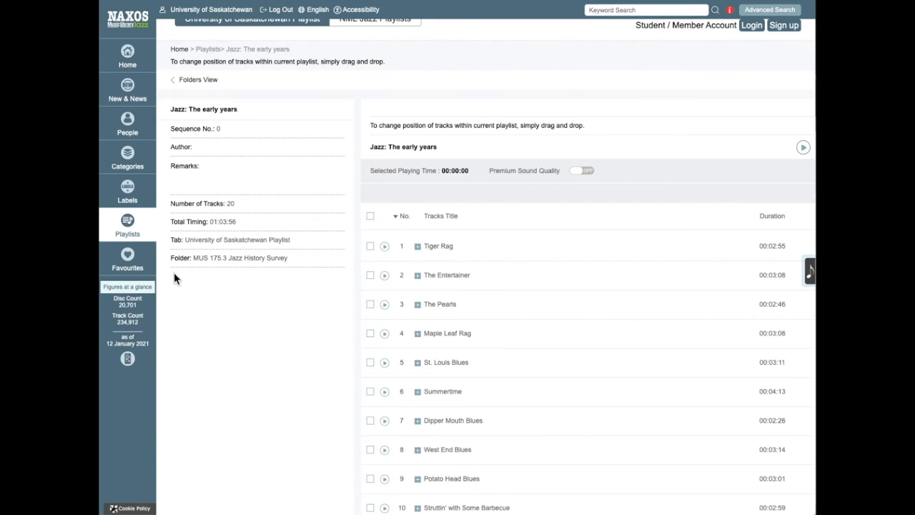
pyautogui.moveTo(668, 326)
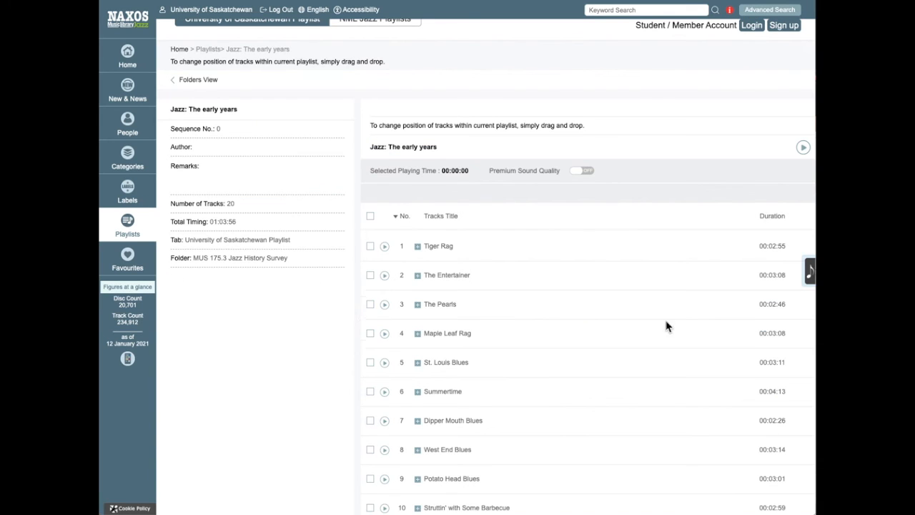
pyautogui.moveTo(812, 284)
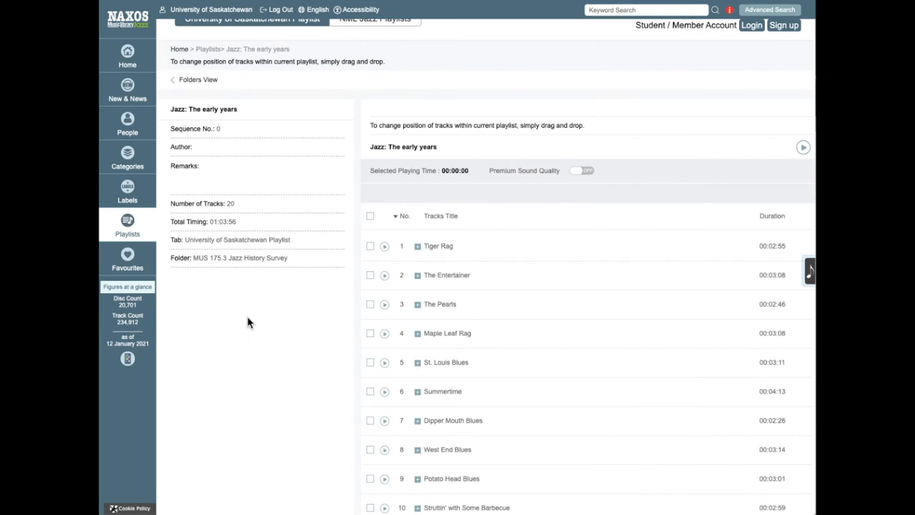
pyautogui.scroll(-3)
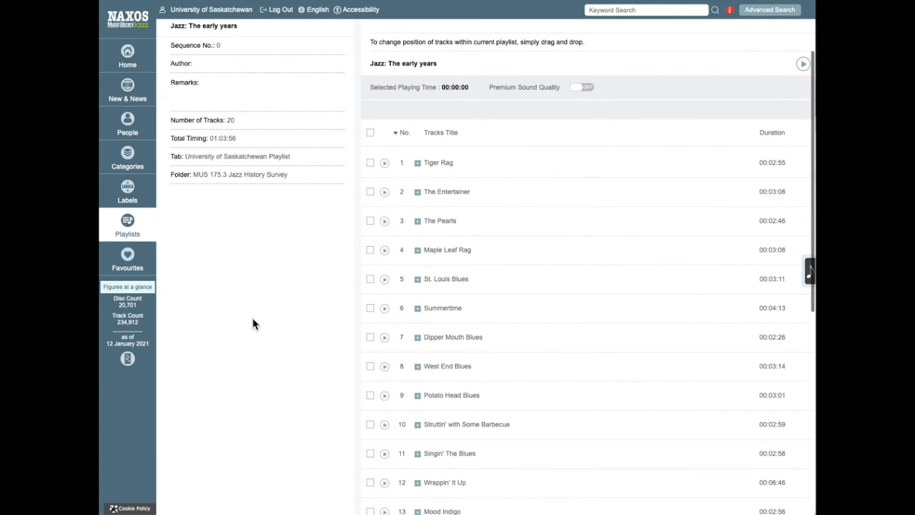
# - Queue Tiger Rag, Maple Leaf Rag and Summertime for playback, starting with Tiger Rag
pyautogui.click(370, 162)
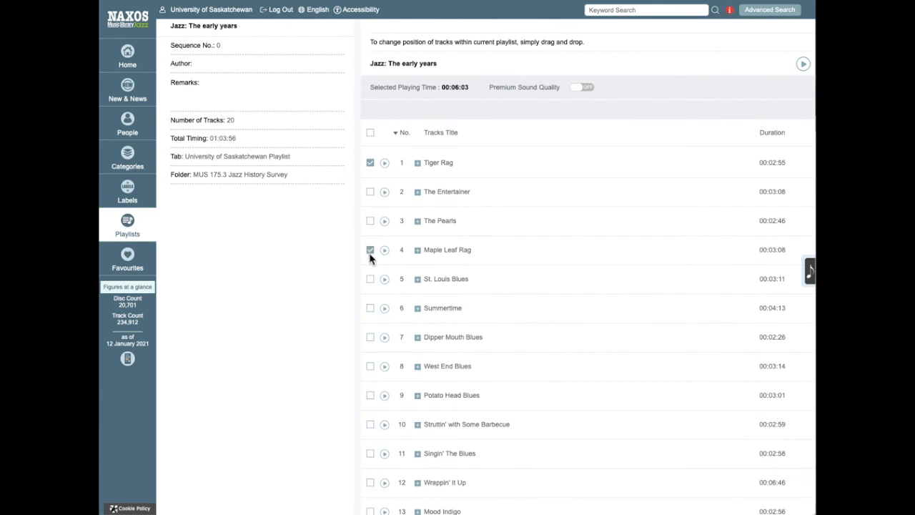
pyautogui.click(370, 308)
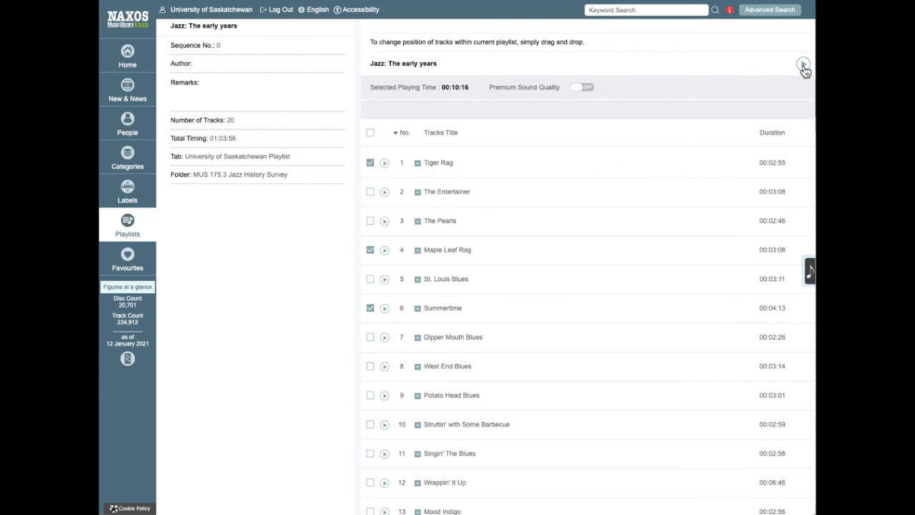
pyautogui.click(803, 64)
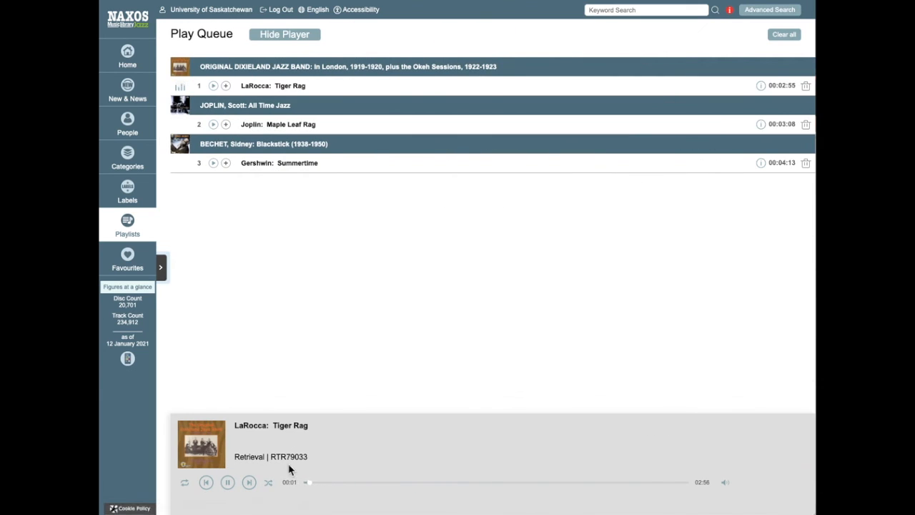
# - Pause Tiger Rag at two seconds, leaving the three-track queue intact
pyautogui.click(227, 481)
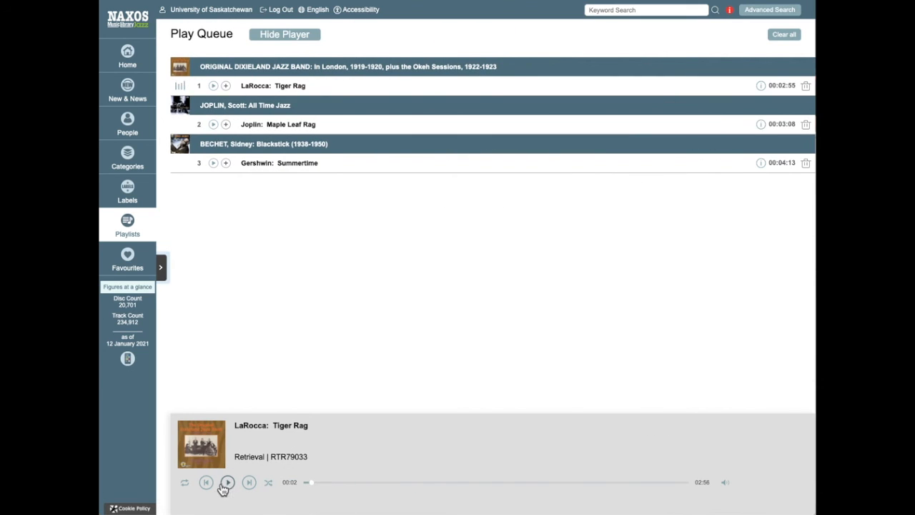
pyautogui.moveTo(228, 482)
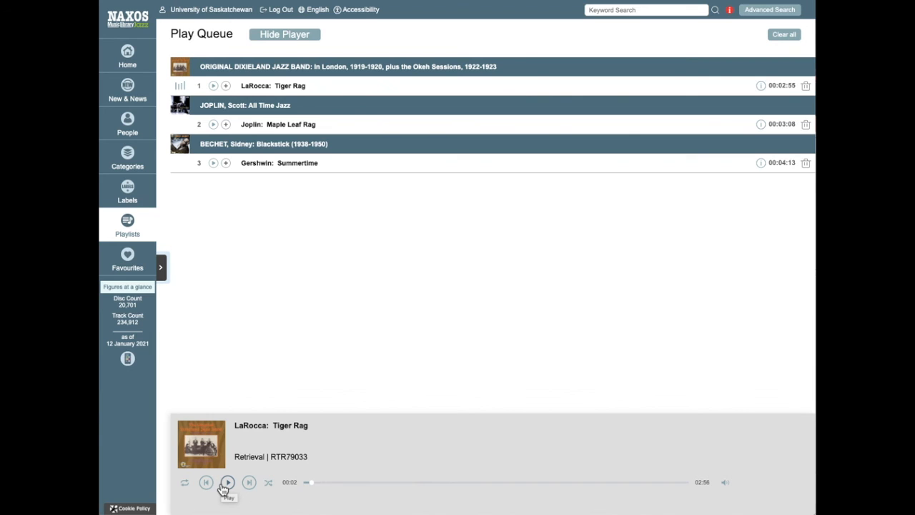
pyautogui.moveTo(197, 353)
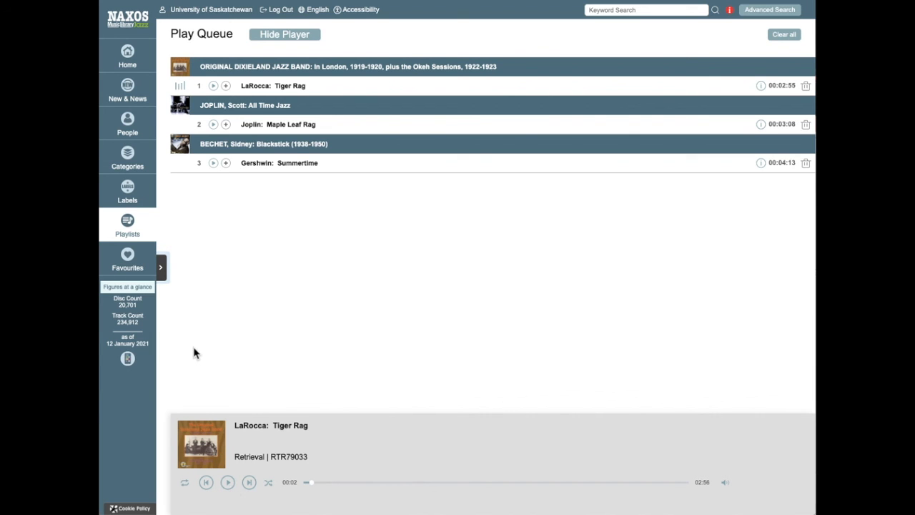